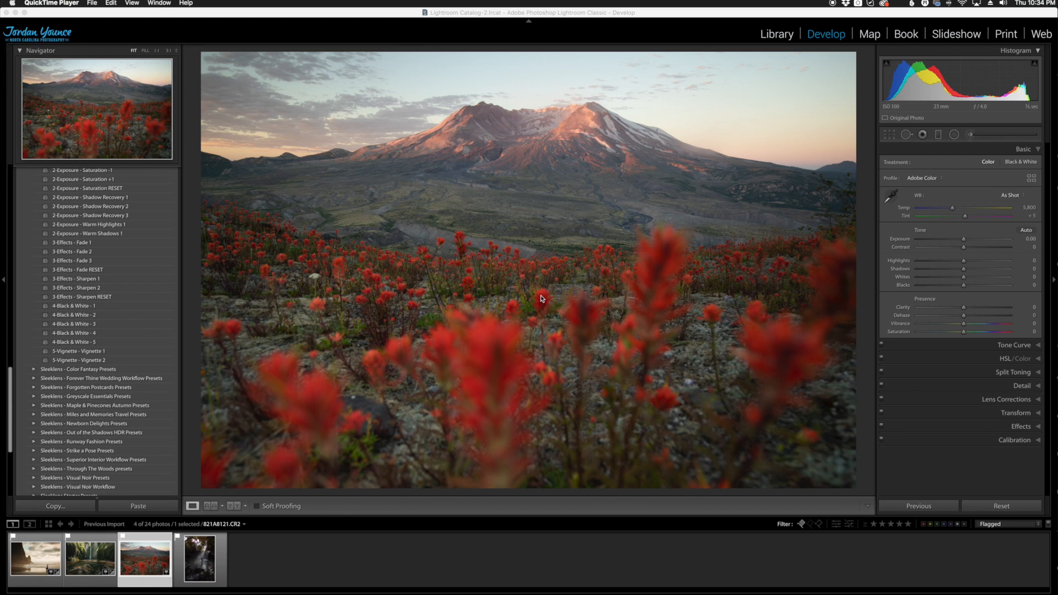
mouse_move(372, 285)
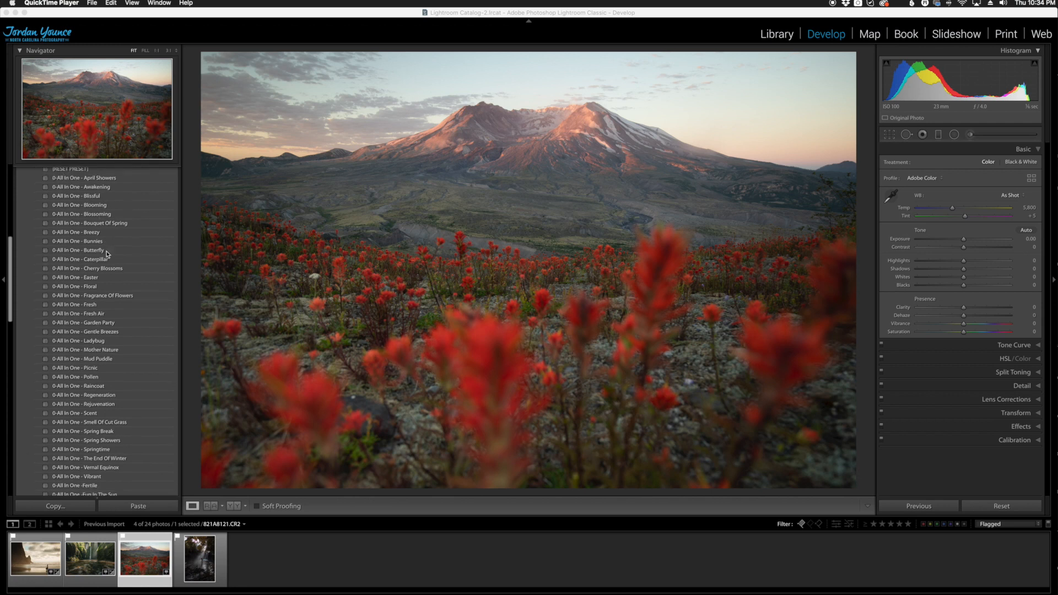
- Apply Cherry Blossom Spring Workflow presets ending with 2-Exposure - Saturation +1 to the mountain photo
scroll("down", 3)
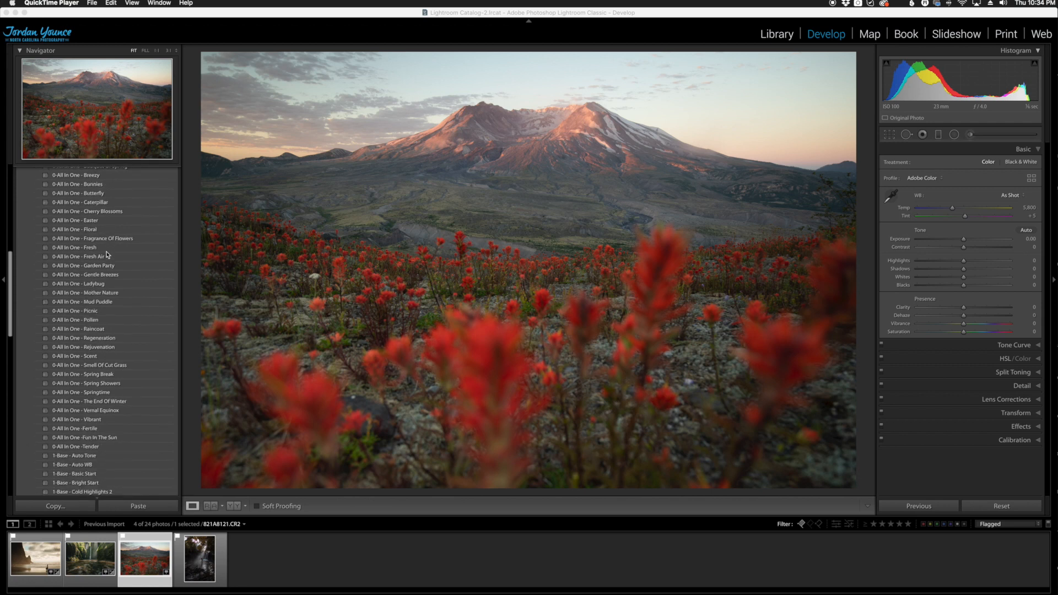
scroll("down", 3)
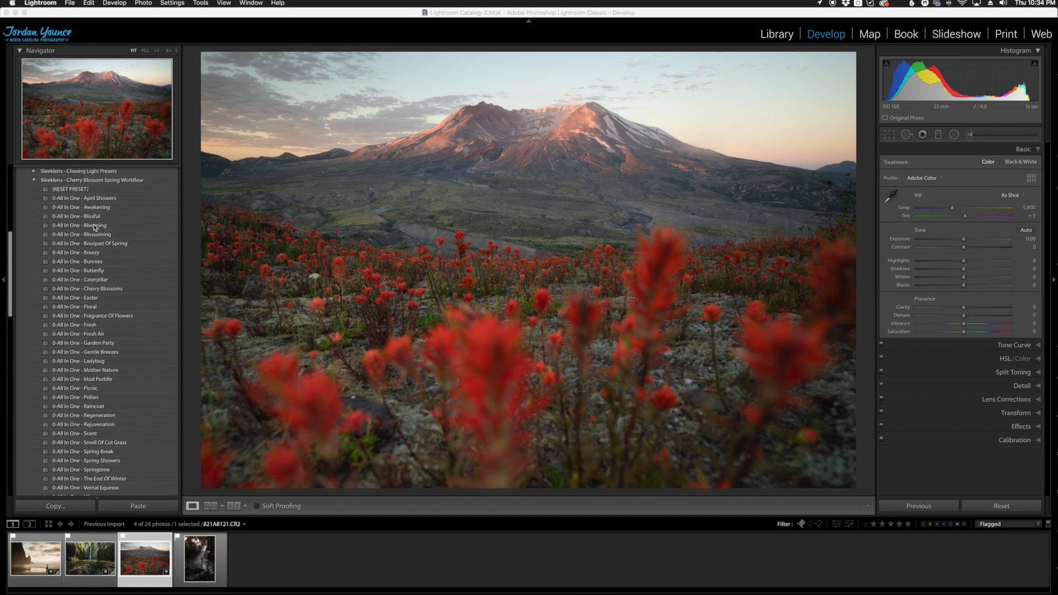
left_click(79, 423)
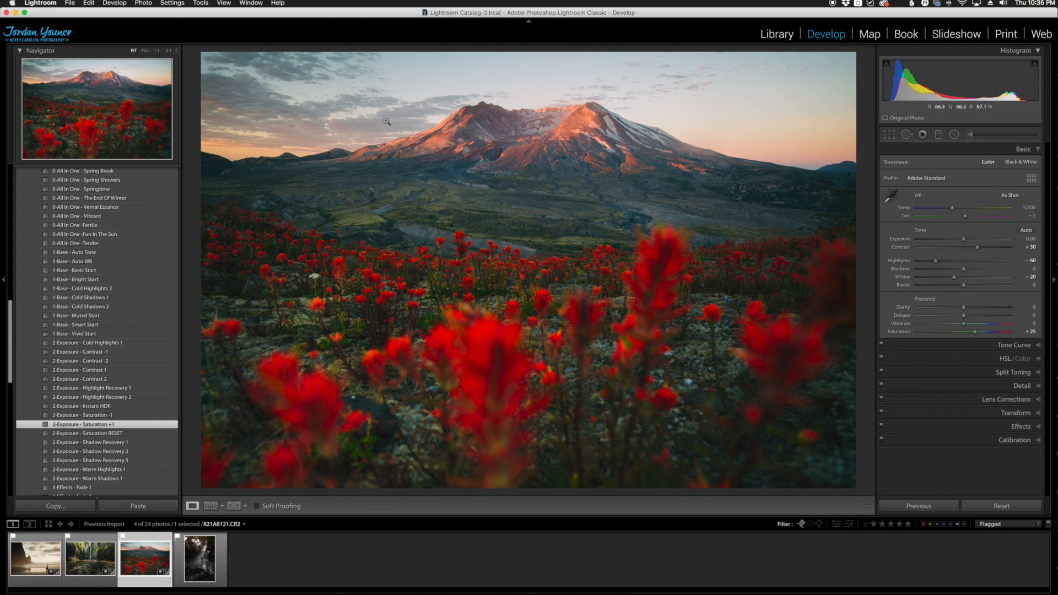
mouse_move(517, 125)
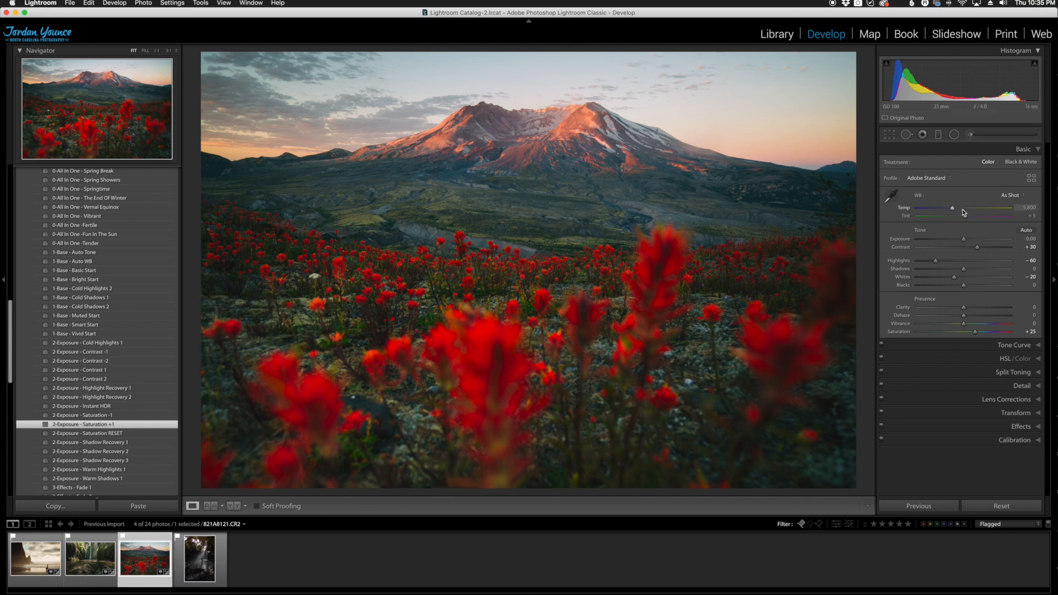
- Raise the Temp slider in the Basic panel until white balance reads 6,488
left_click_drag(951, 208, 954, 209)
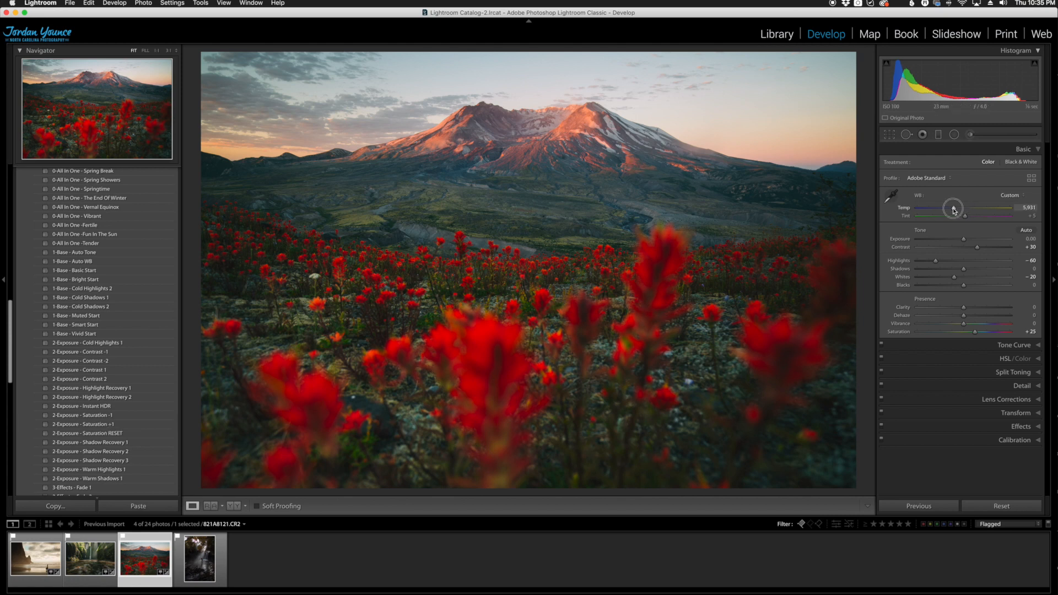
left_click_drag(954, 208, 961, 208)
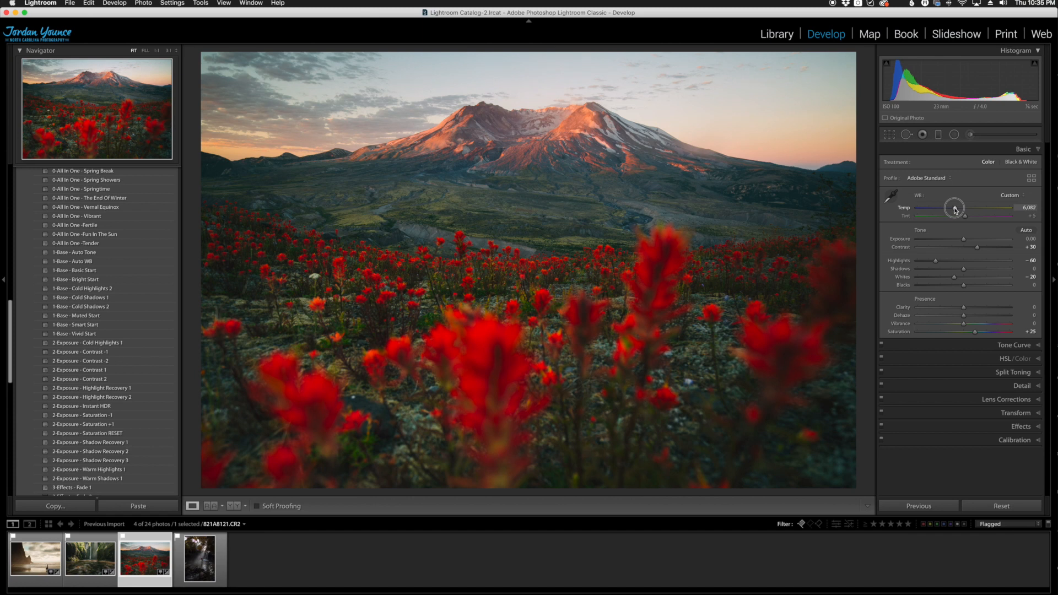
left_click_drag(955, 207, 963, 207)
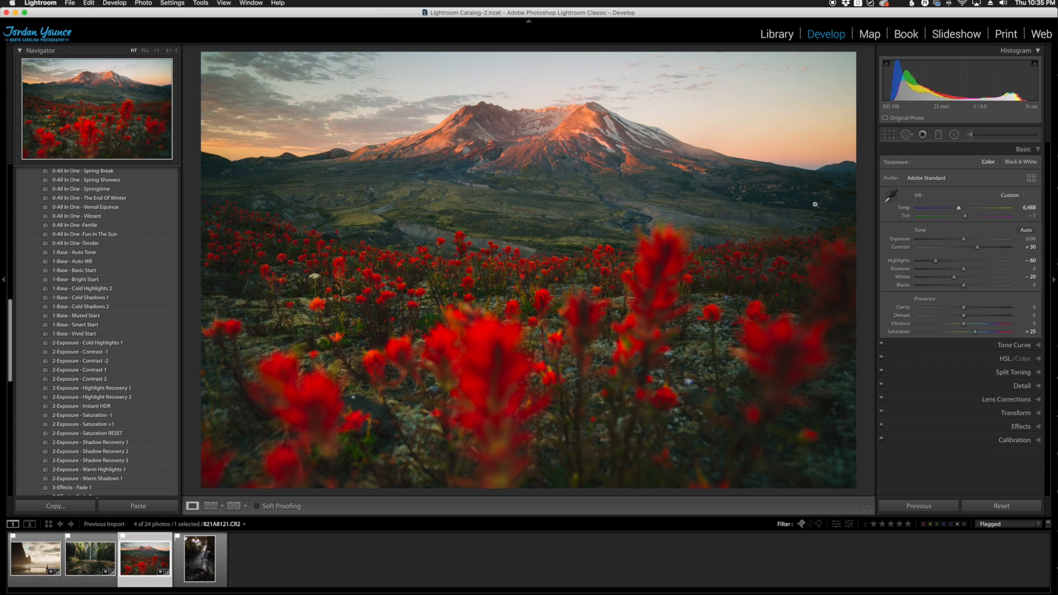
mouse_move(495, 144)
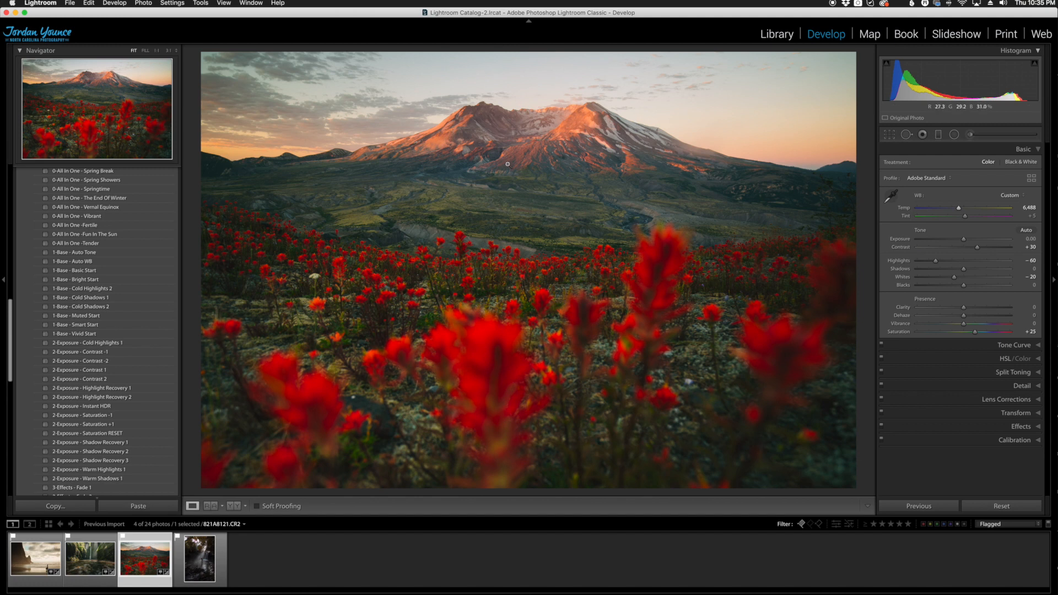
- Scroll the Presets panel toward the 3-Effects - Sharpen 2 preset
scroll("down", 3)
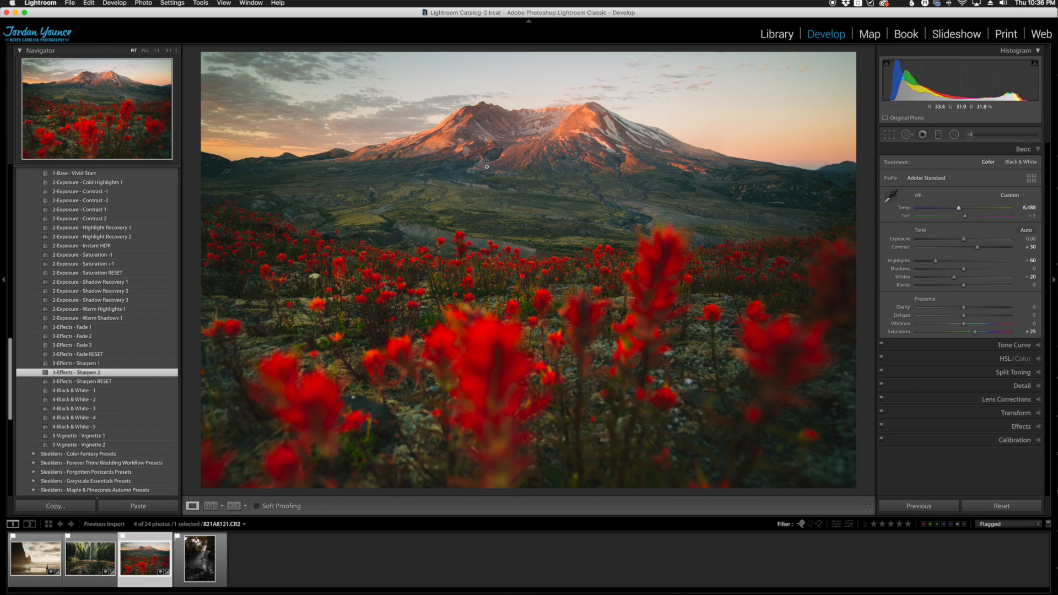
mouse_move(614, 167)
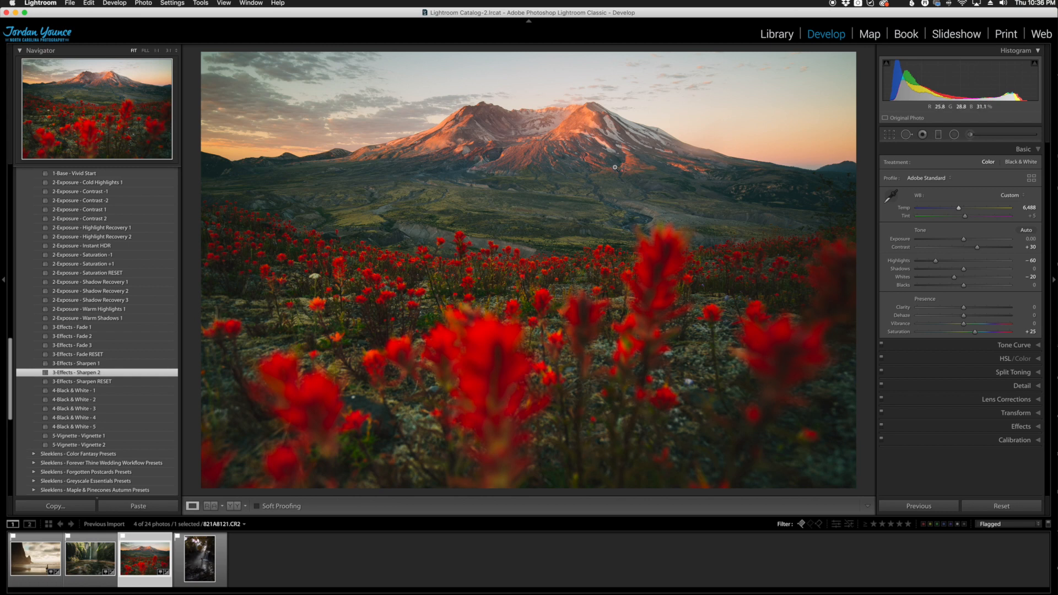
- Show the mountain photo in Before & After view, then pick the forest photo in the filmstrip
left_click(234, 506)
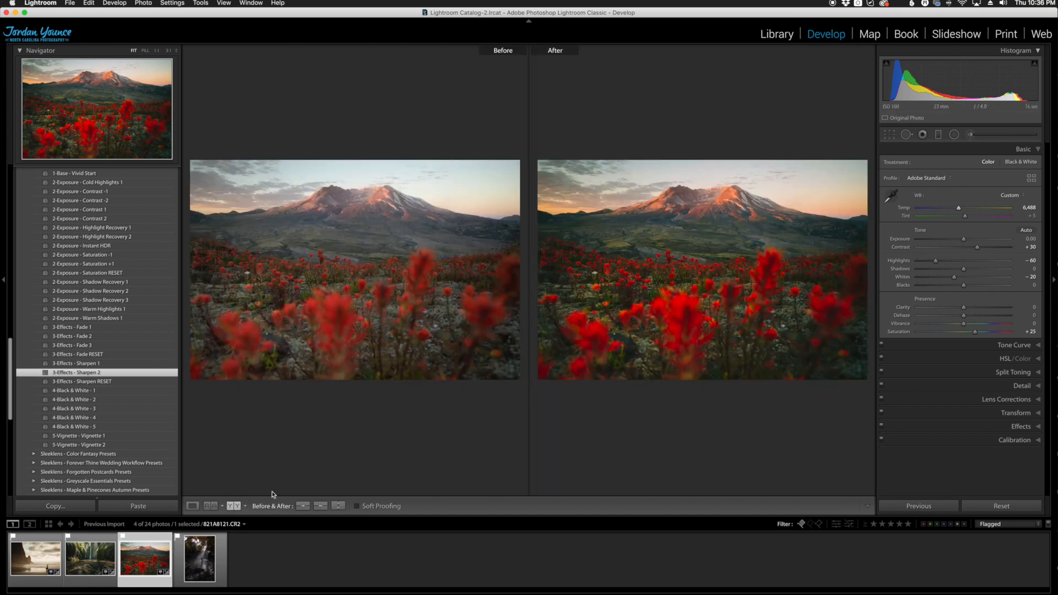
mouse_move(530, 290)
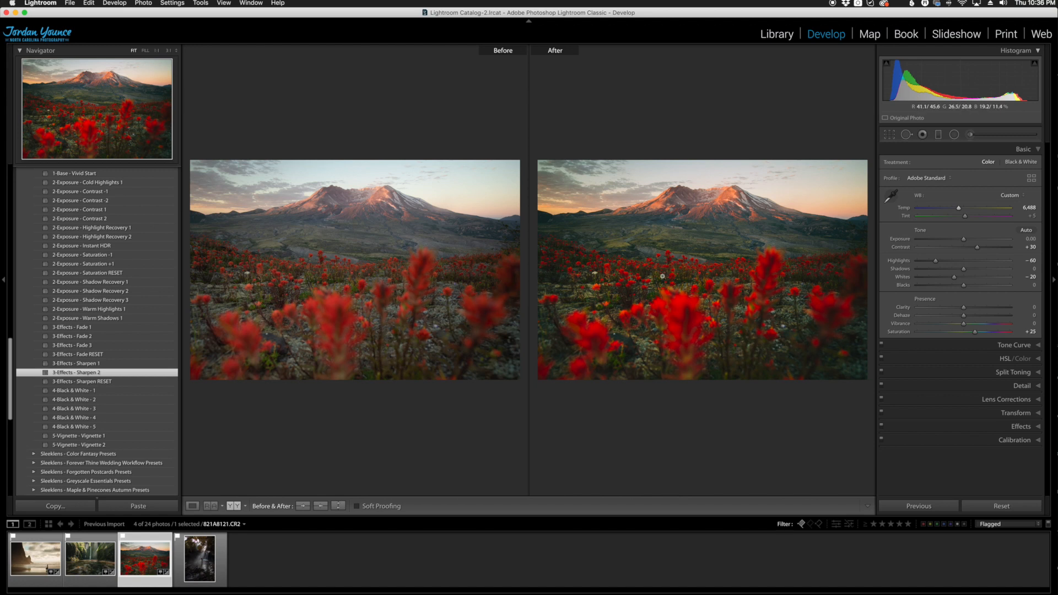
mouse_move(678, 276)
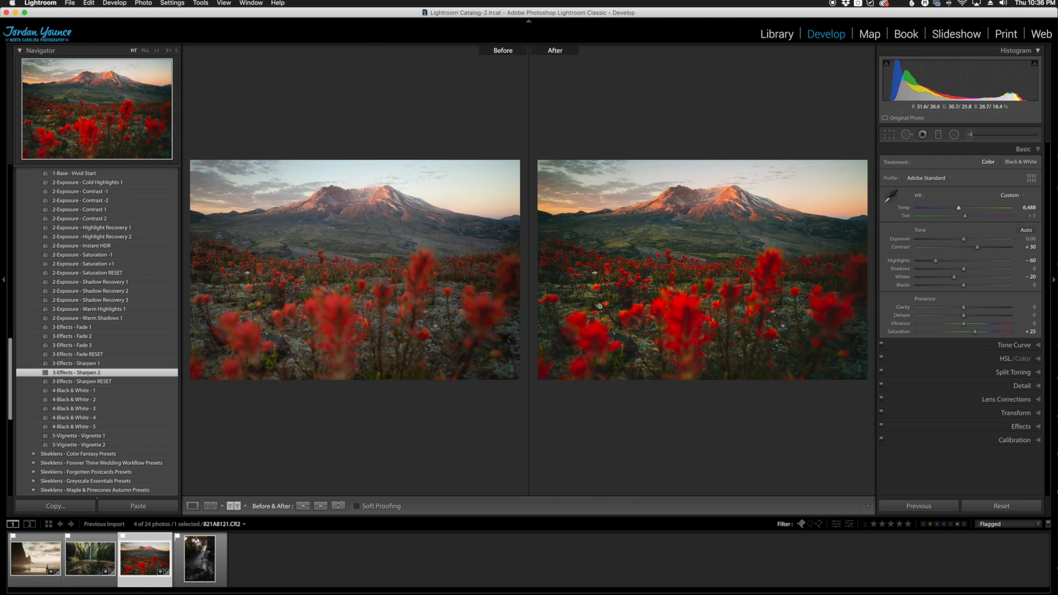
left_click(199, 559)
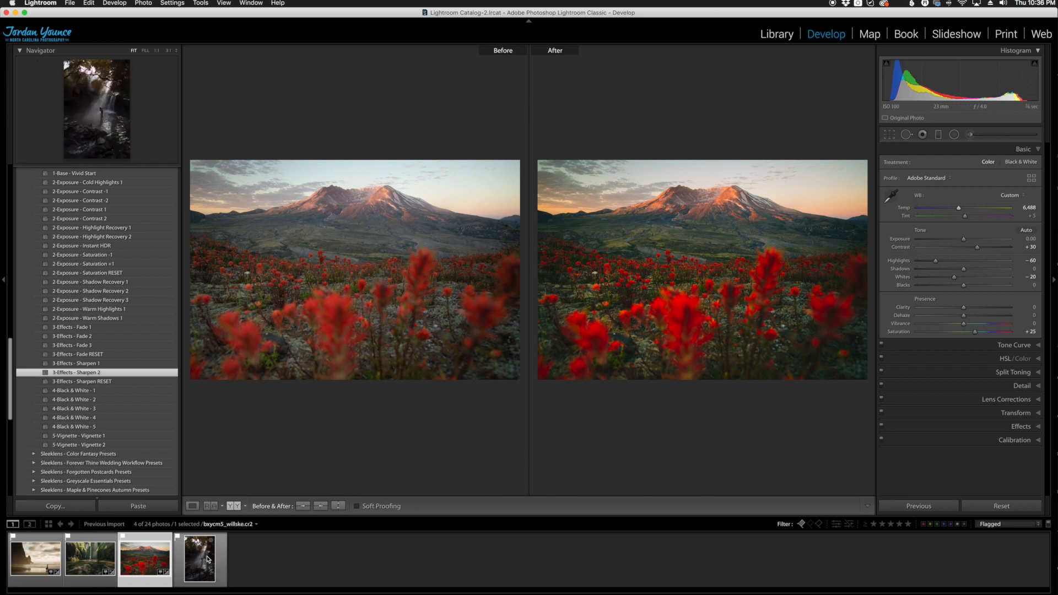
- Open the waterfall portrait in Loupe view and apply the 0-All In One - Blissful preset
left_click(199, 558)
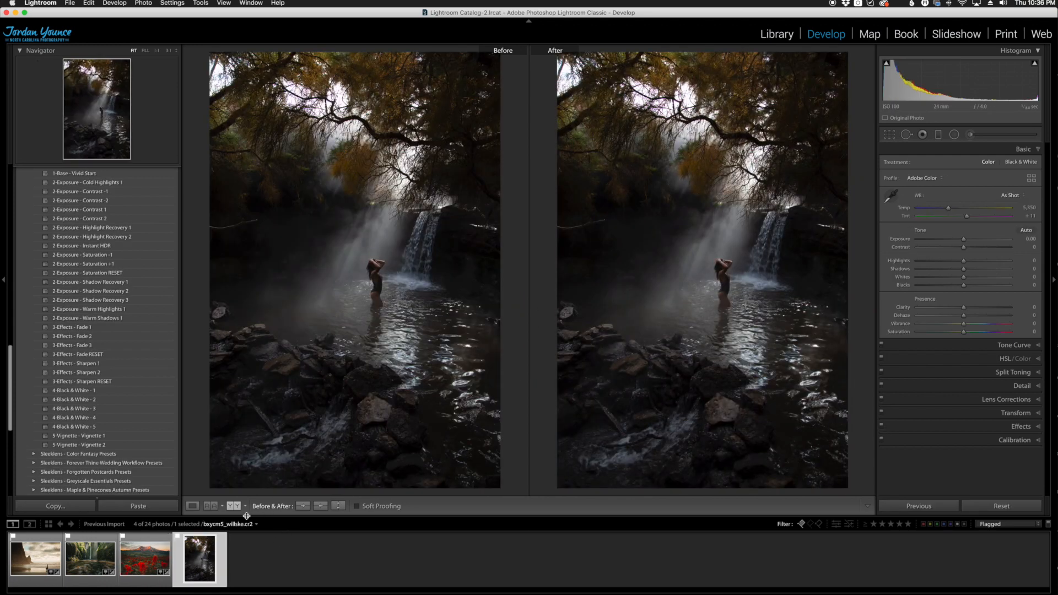
left_click(192, 506)
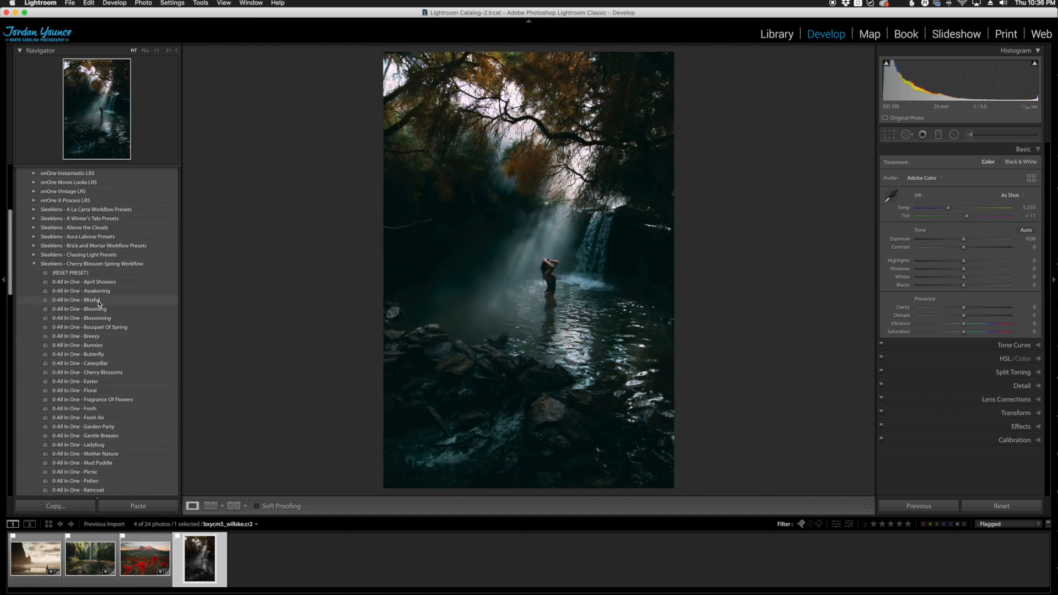
left_click(76, 300)
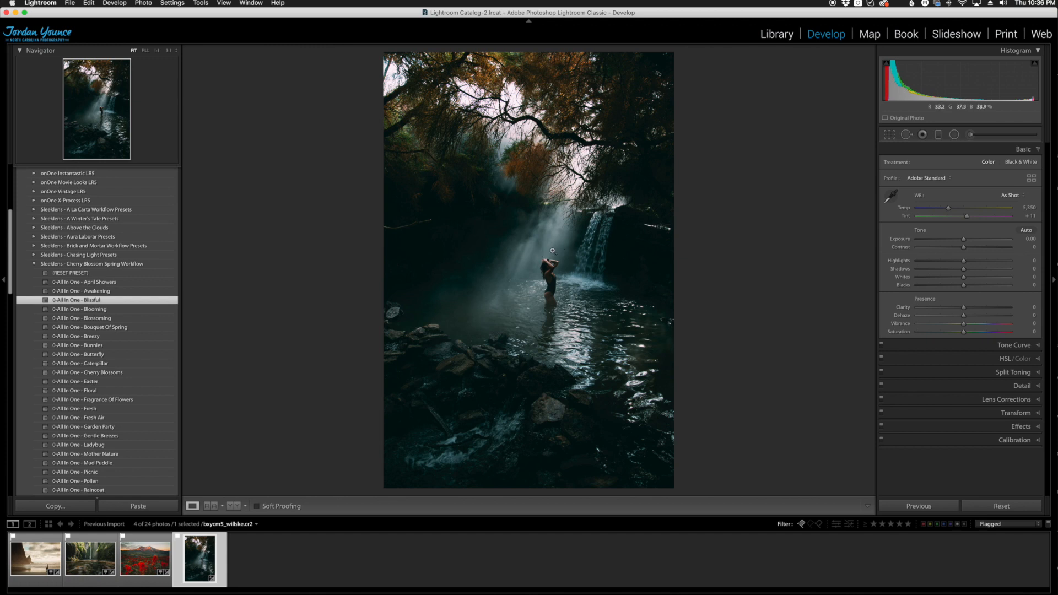
mouse_move(558, 302)
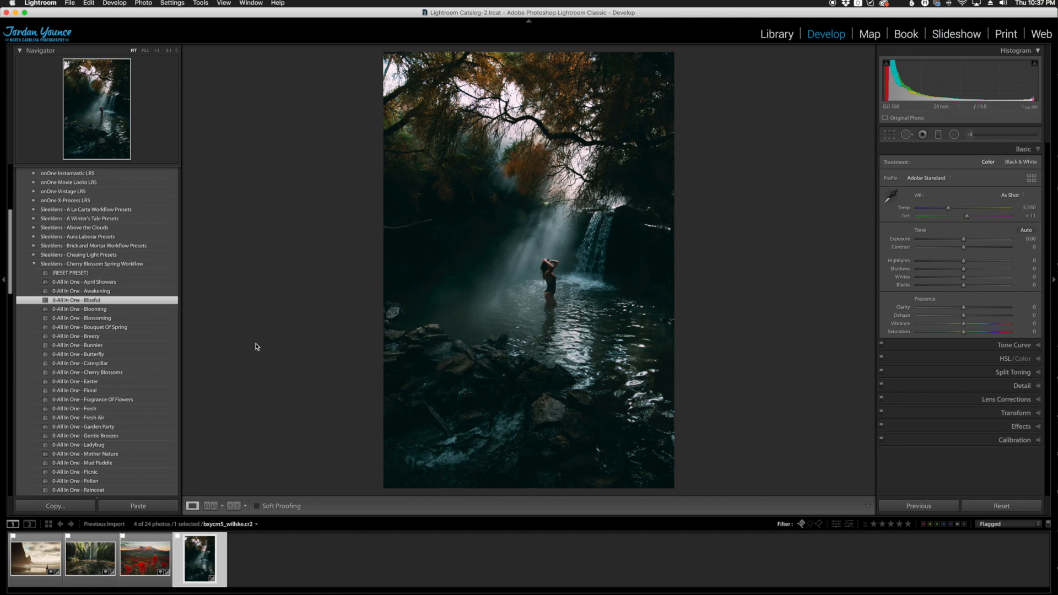
- Apply 2-Exposure - Saturation +1 and 2-Exposure - Warm Shadows 1 to the waterfall portrait
scroll("down", 3)
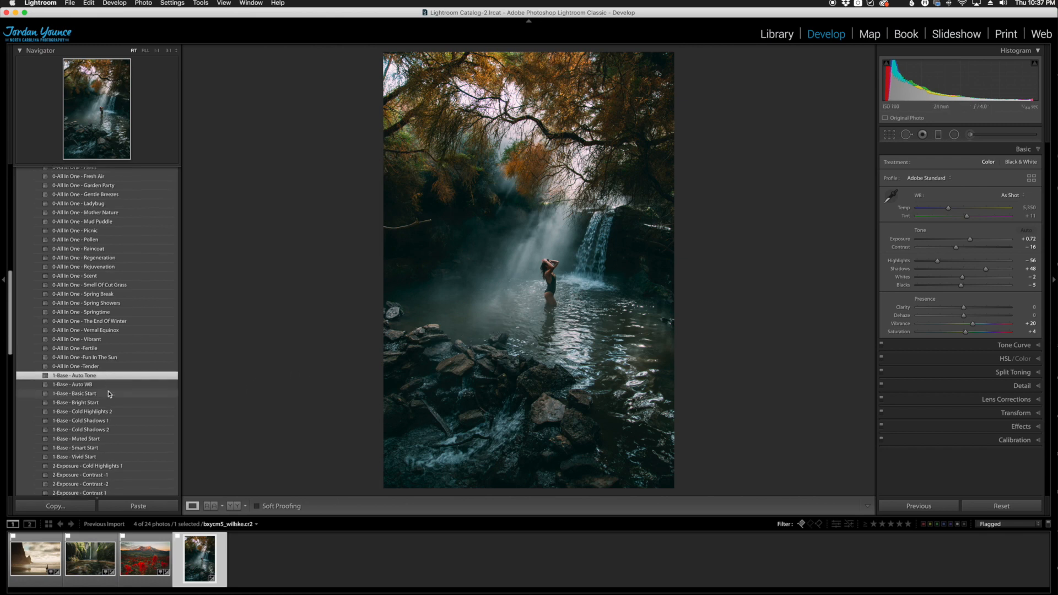
scroll("down", 3)
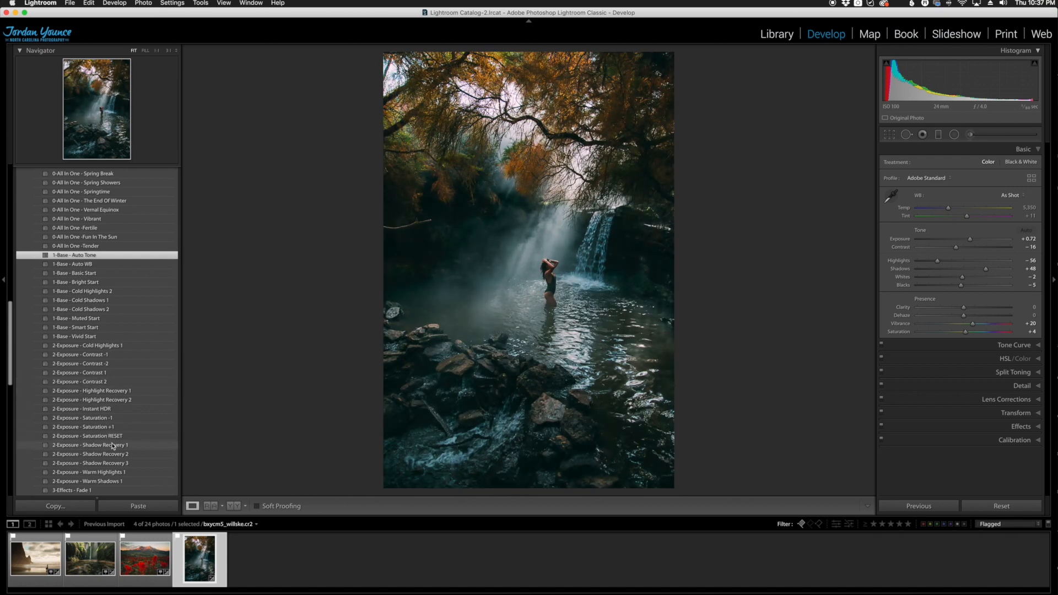
left_click(83, 427)
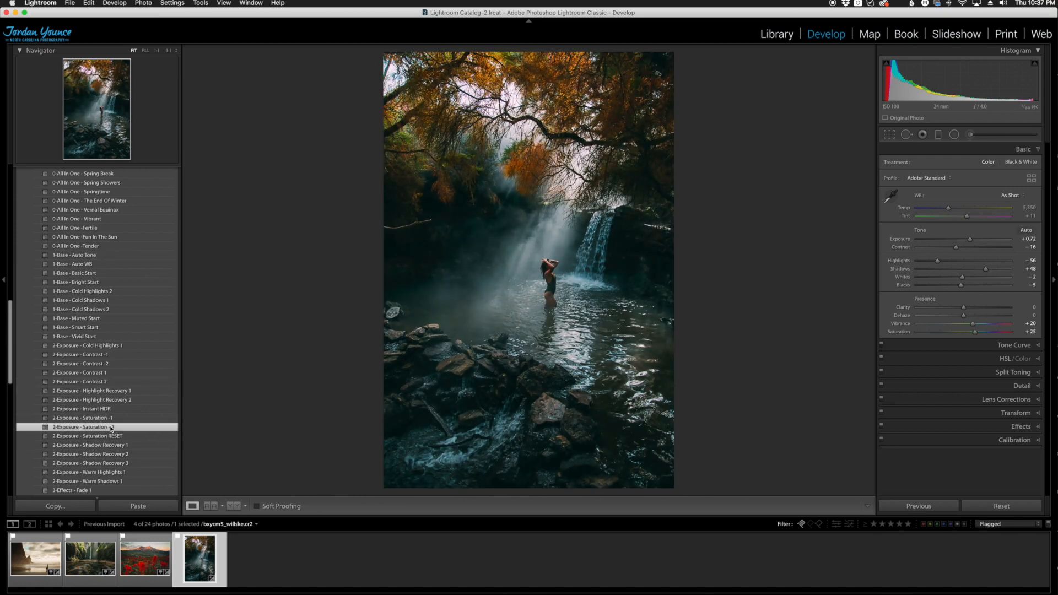
left_click(84, 426)
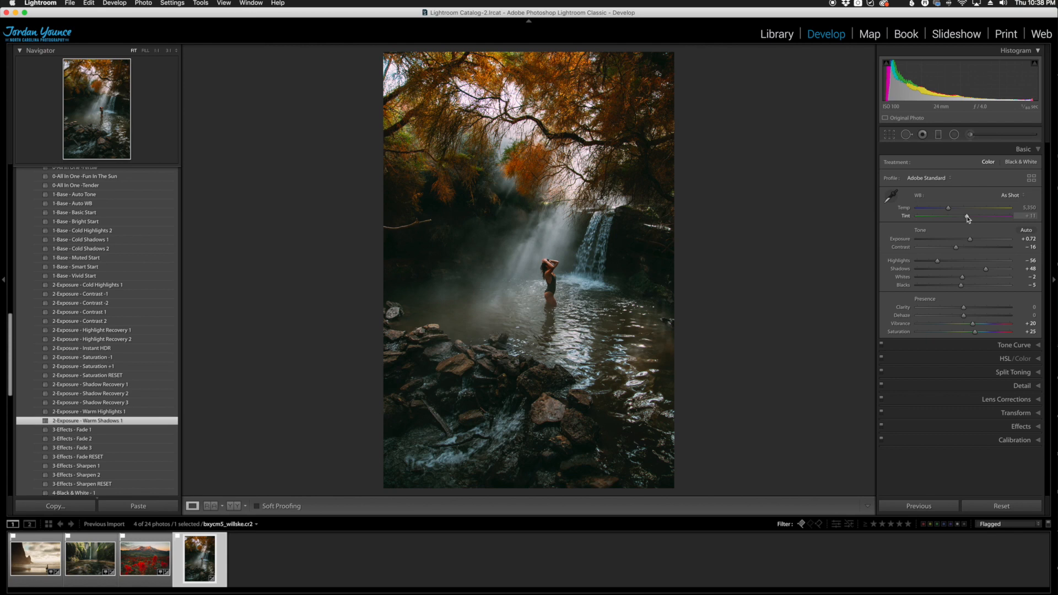
- Drag the Tint slider right so the portrait's tint reads +24 toward magenta
left_click_drag(966, 216, 969, 216)
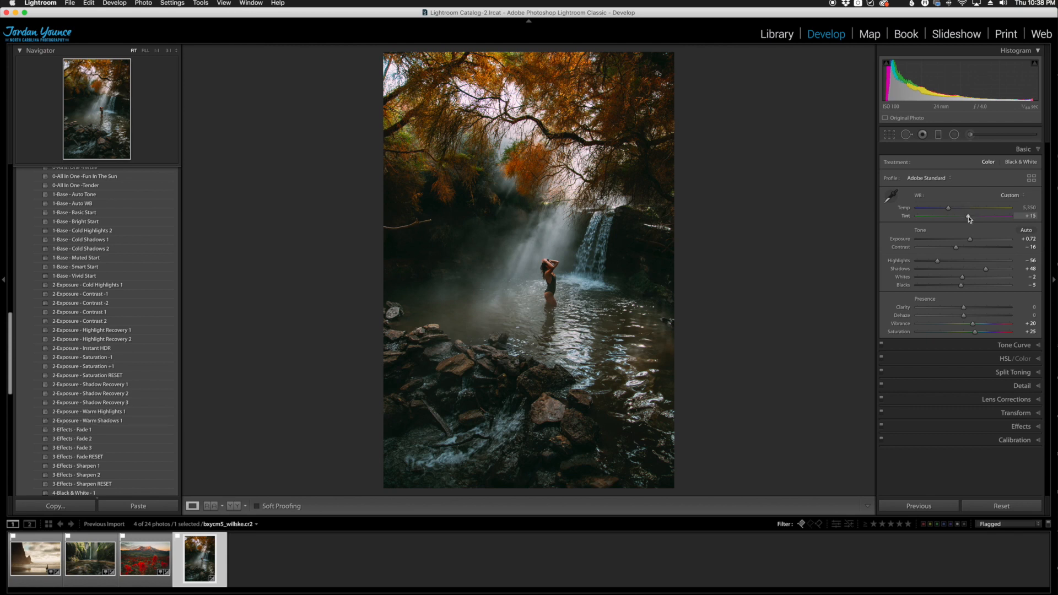
left_click_drag(966, 216, 972, 216)
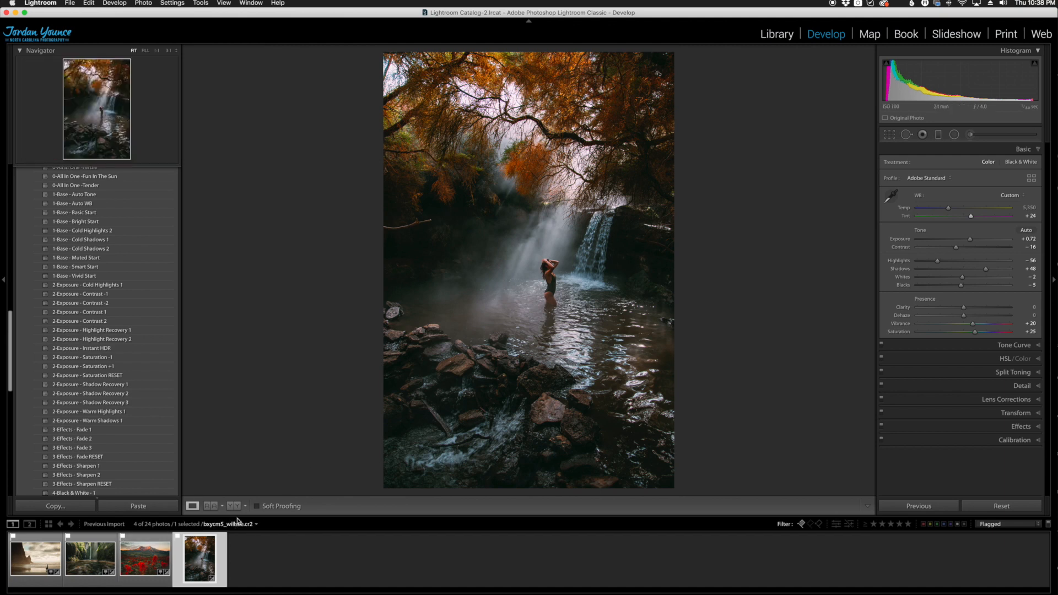
- Show the waterfall portrait's original and edit in Before & After view
left_click(235, 506)
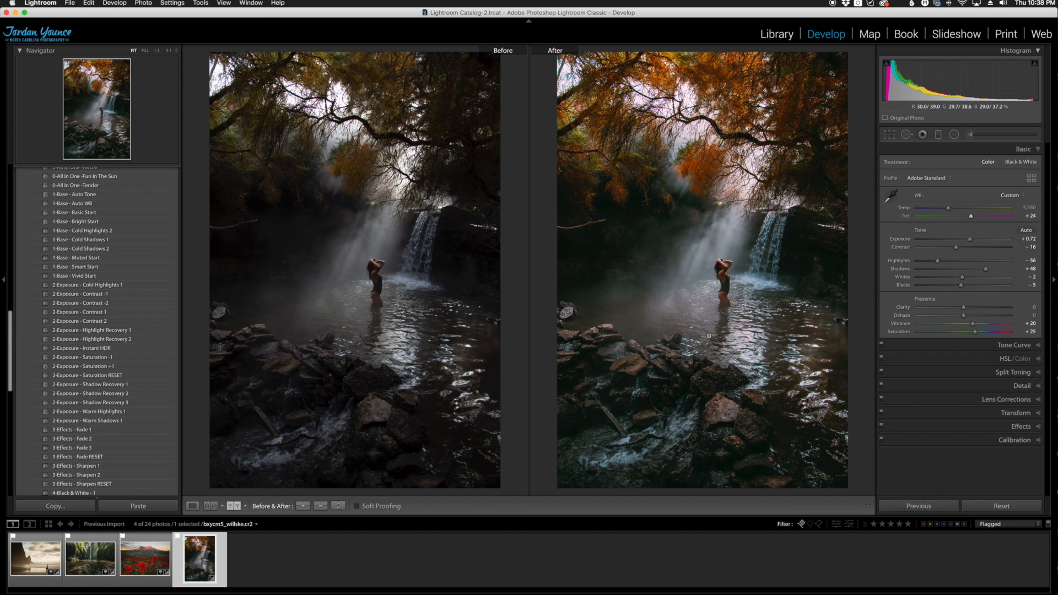
mouse_move(709, 339)
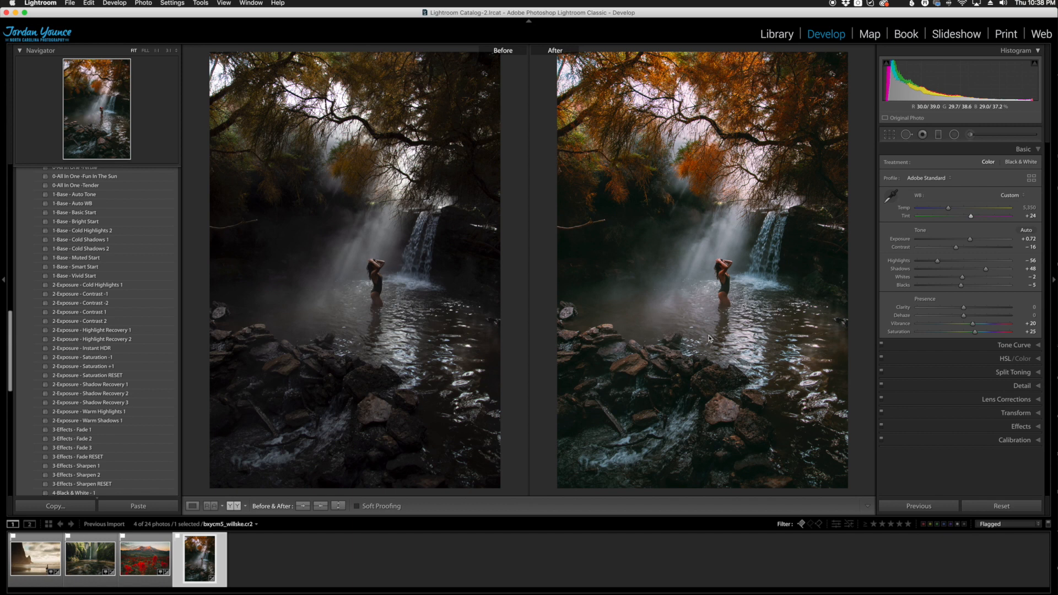